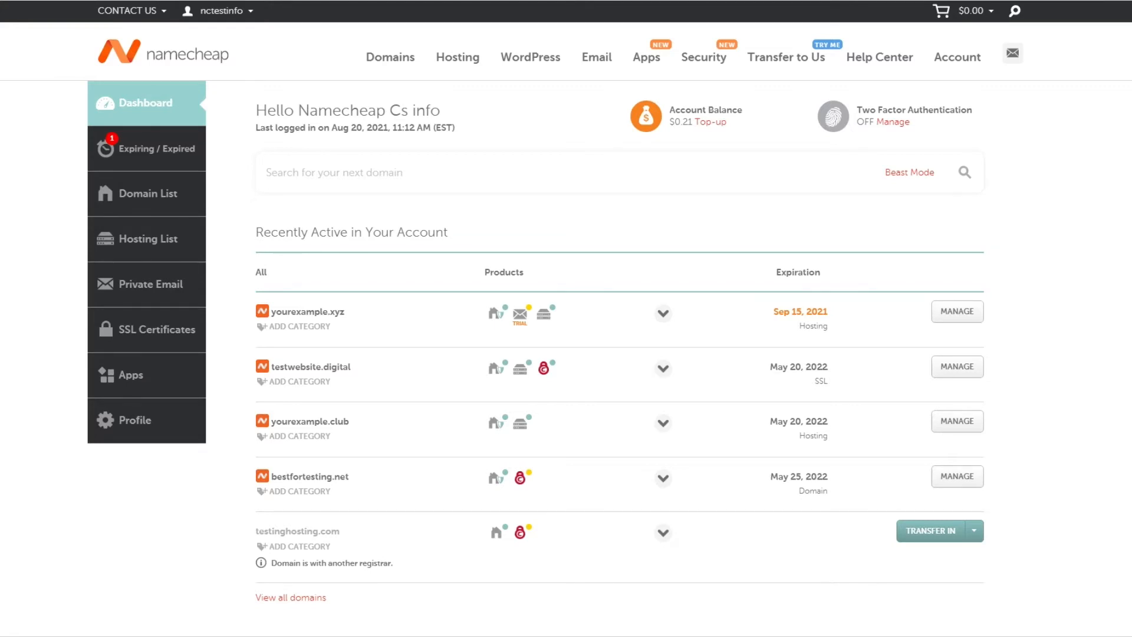
mouse_move(153, 235)
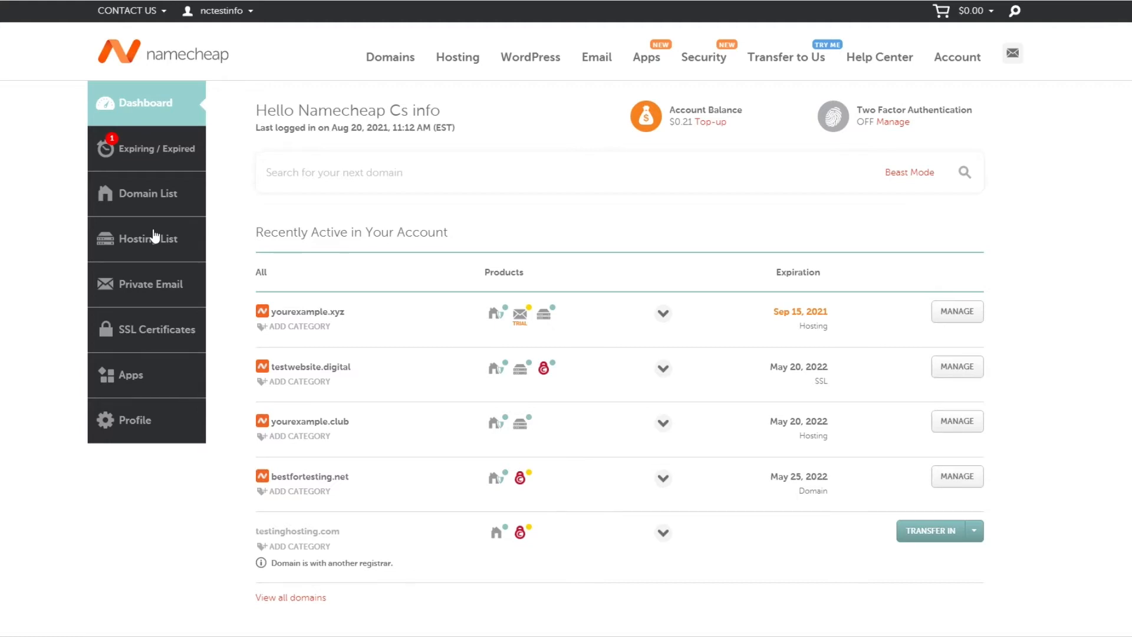
- Open the Stellar hosting details for yourexample.xyz from the Hosting List's Manage option
left_click(147, 242)
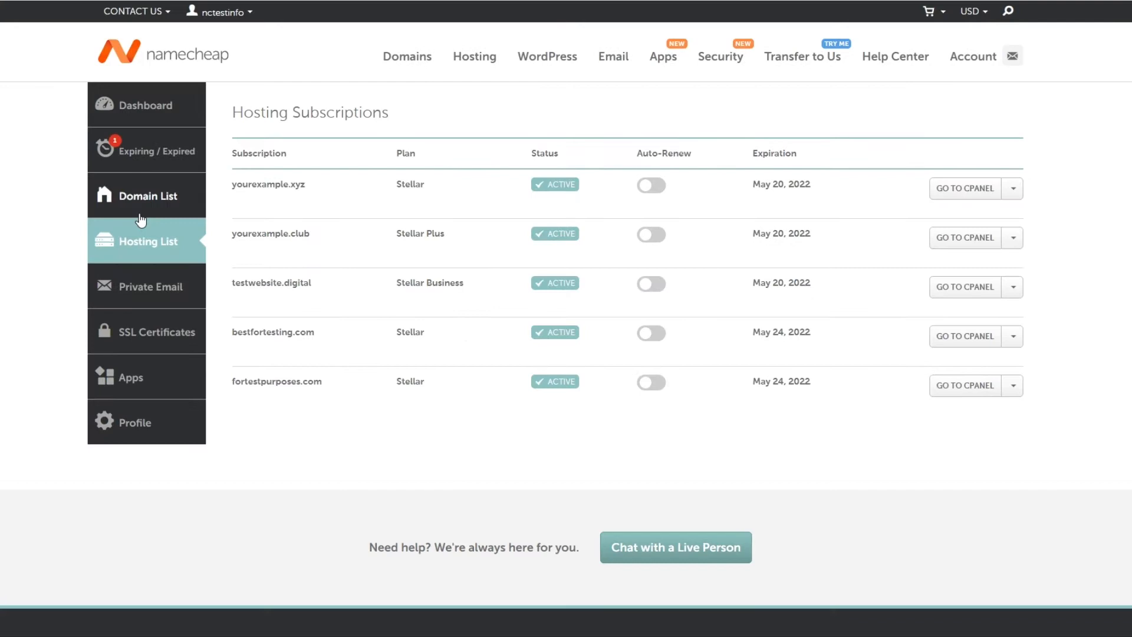
mouse_move(337, 182)
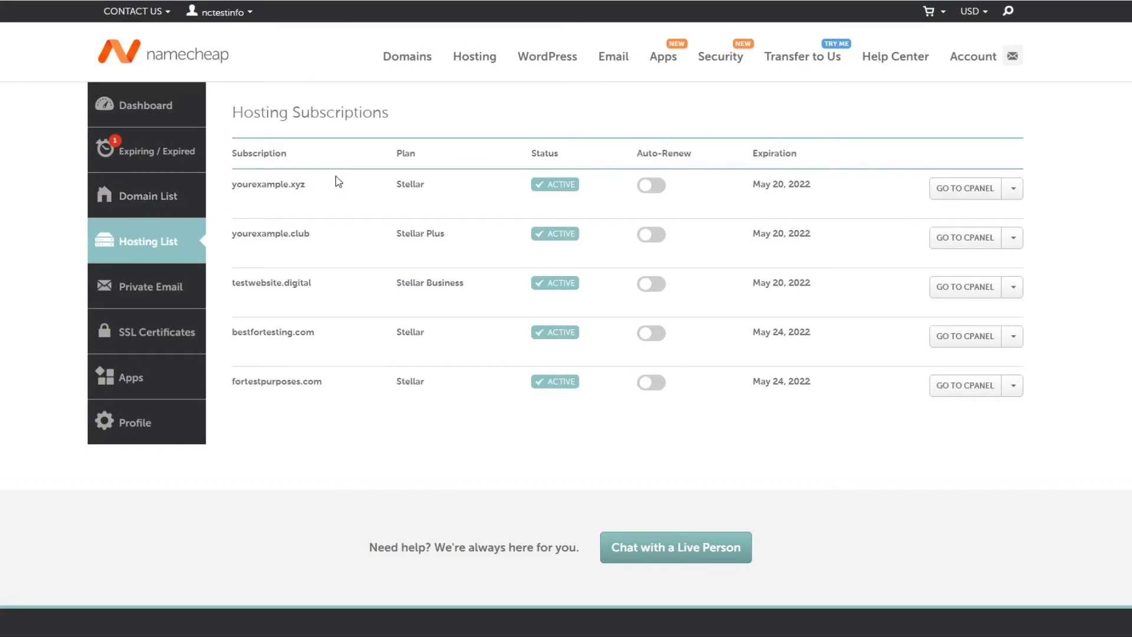
mouse_move(1015, 192)
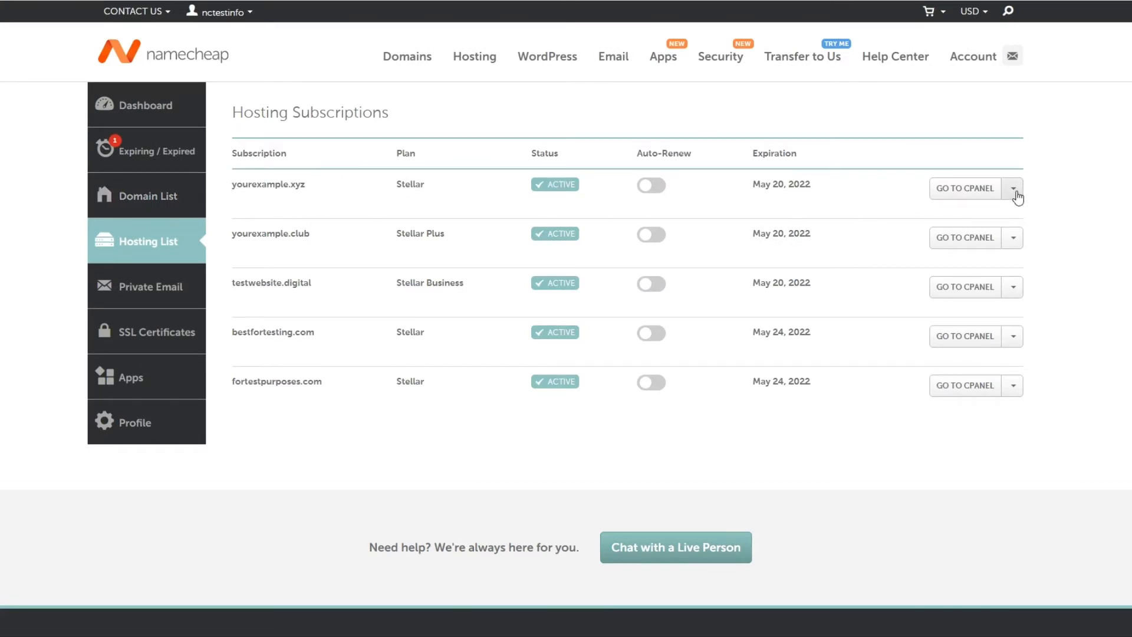
left_click(1013, 188)
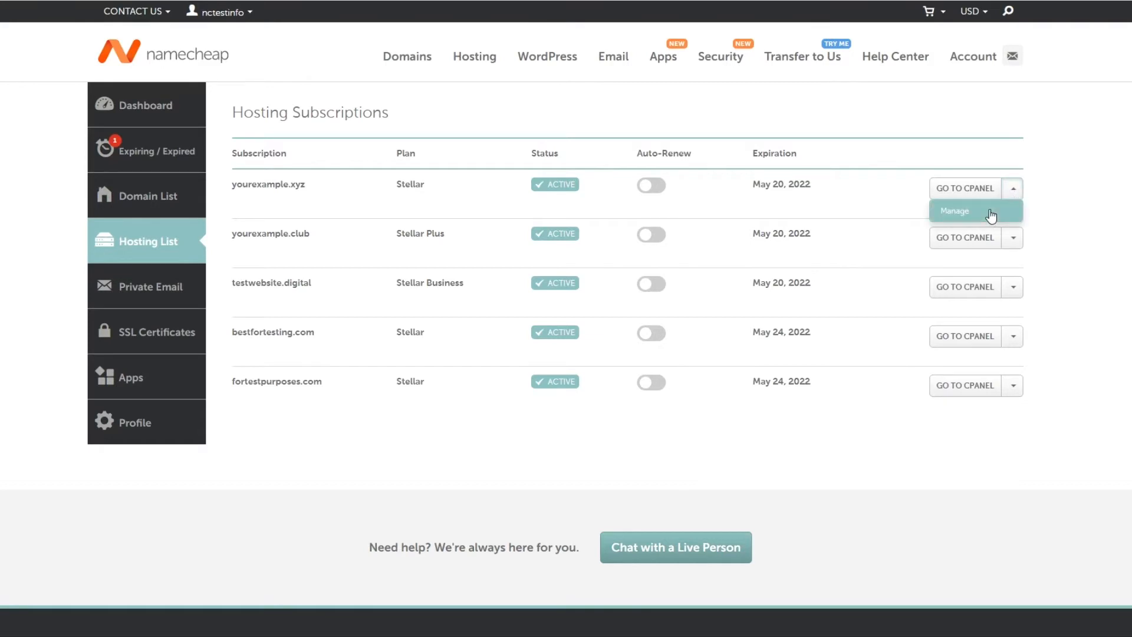
left_click(955, 210)
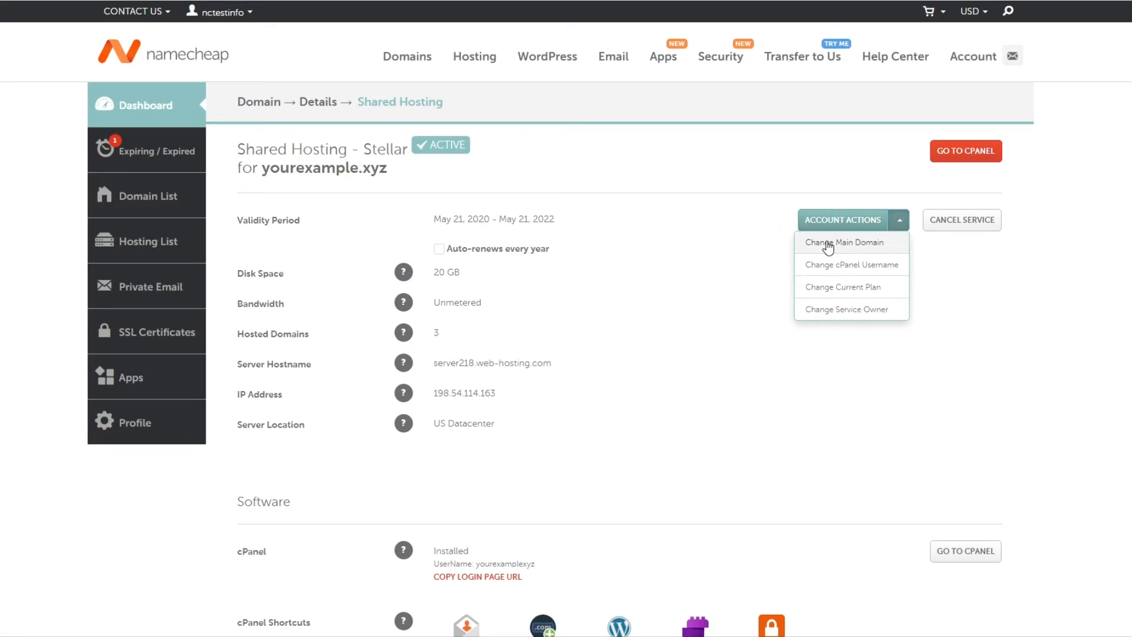
- Start Change Main Domain and enter bestfortesting.net as the new main domain
left_click(843, 243)
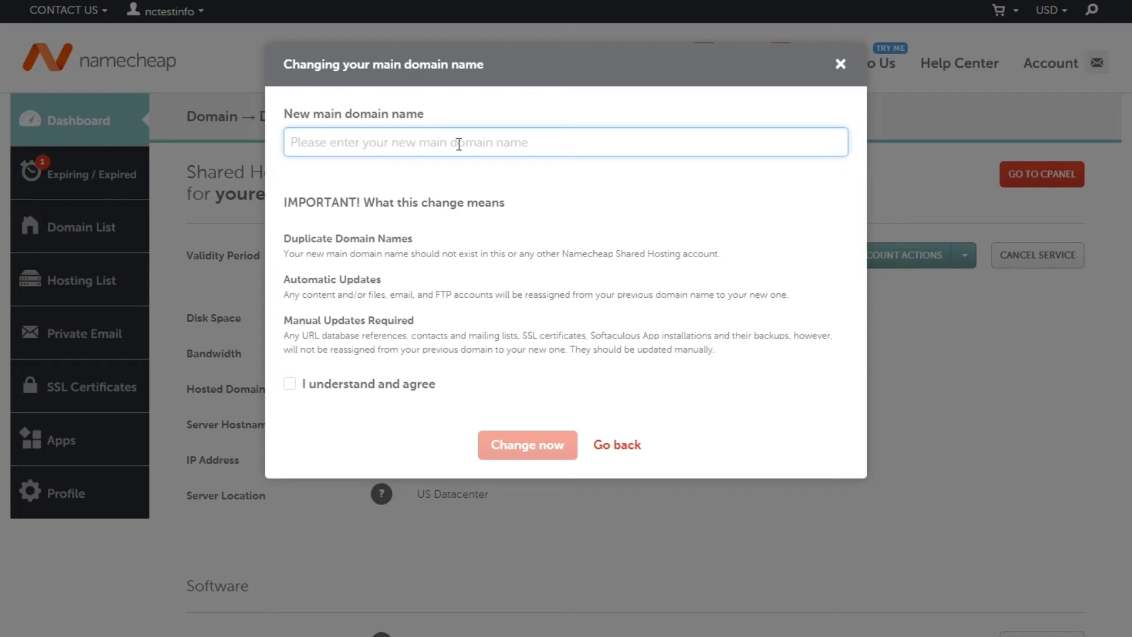
type("bestfortesting.net")
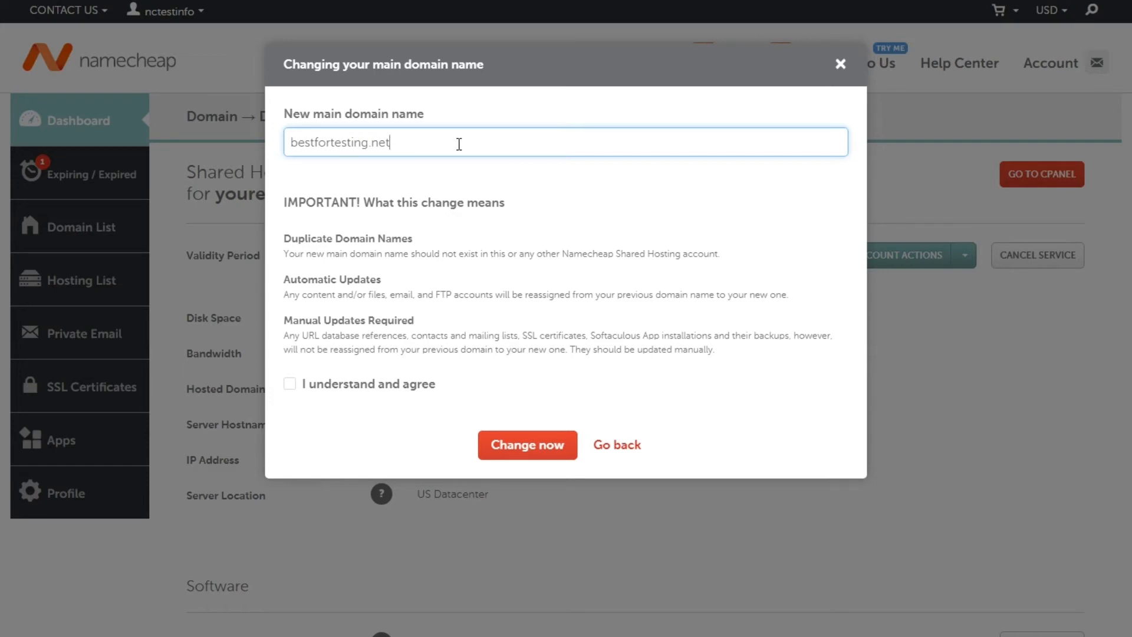
mouse_move(283, 223)
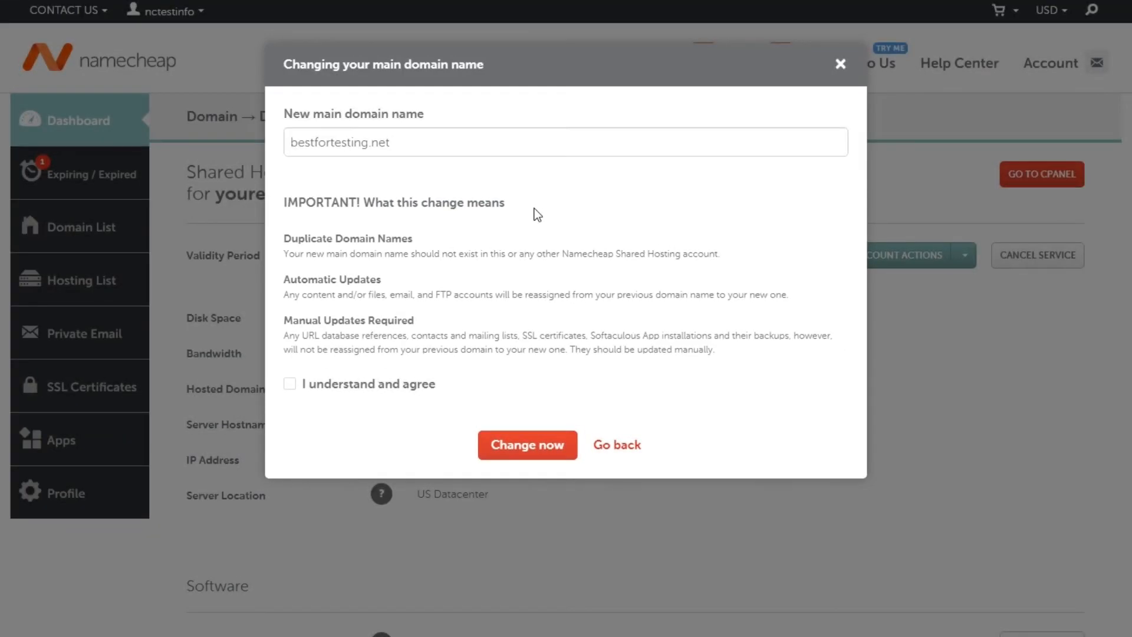
- Agree to the terms and submit the main domain change to bestfortesting.net
left_click(290, 383)
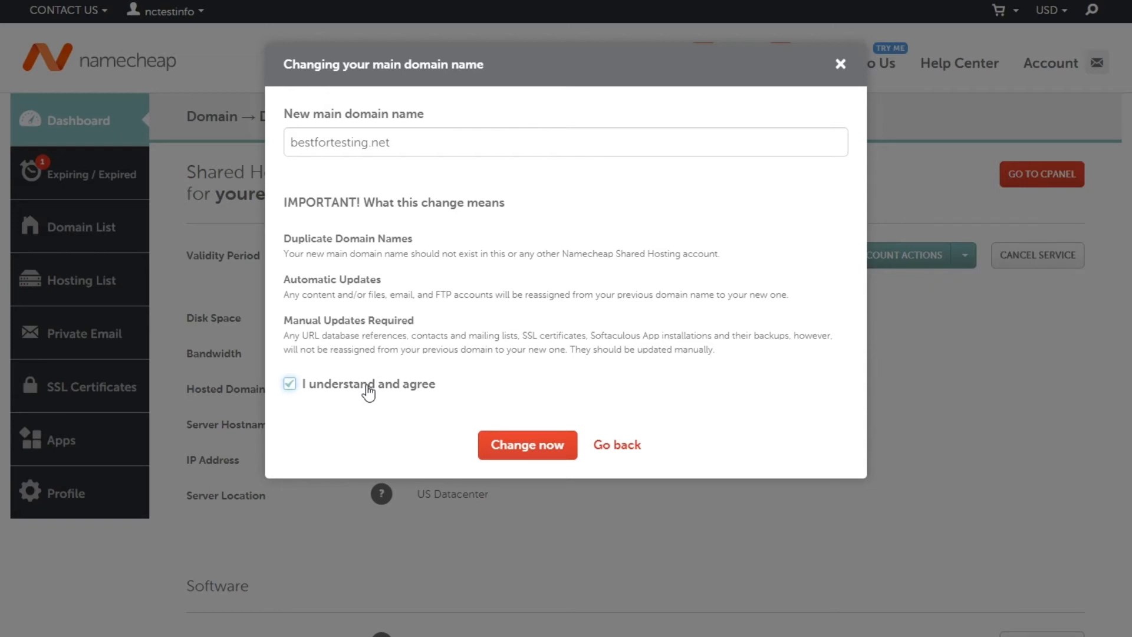
left_click(527, 444)
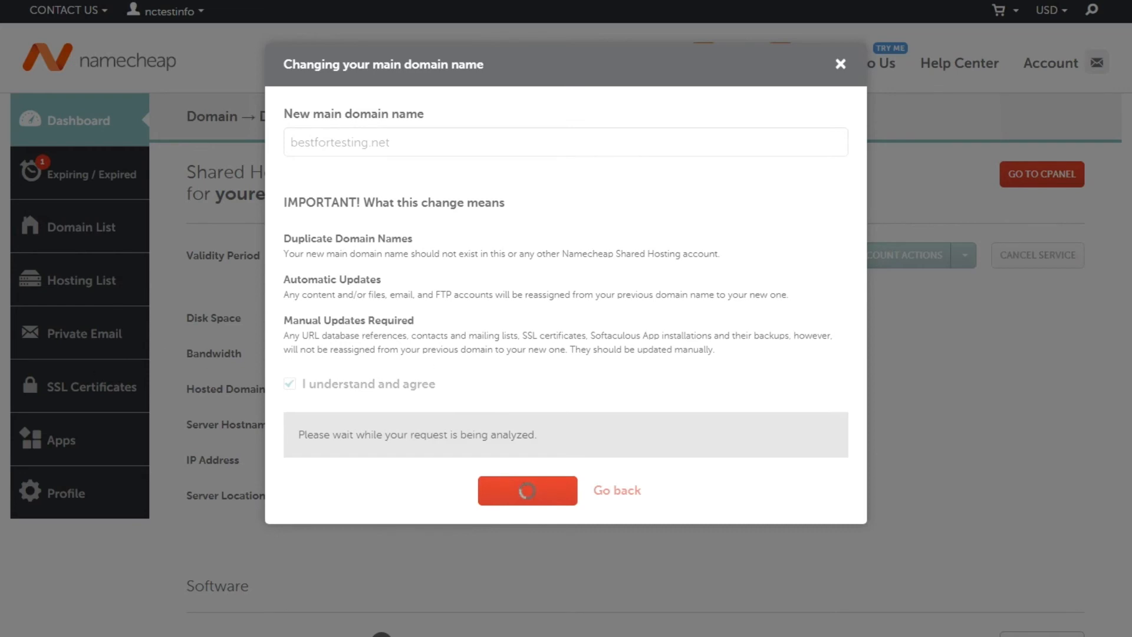
left_click(527, 490)
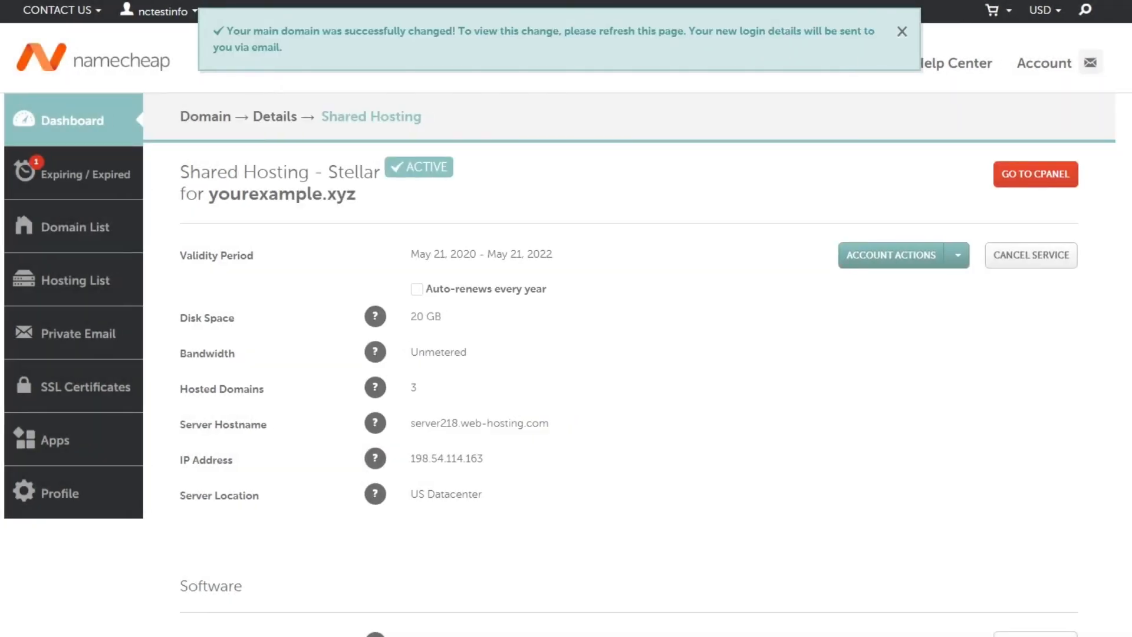